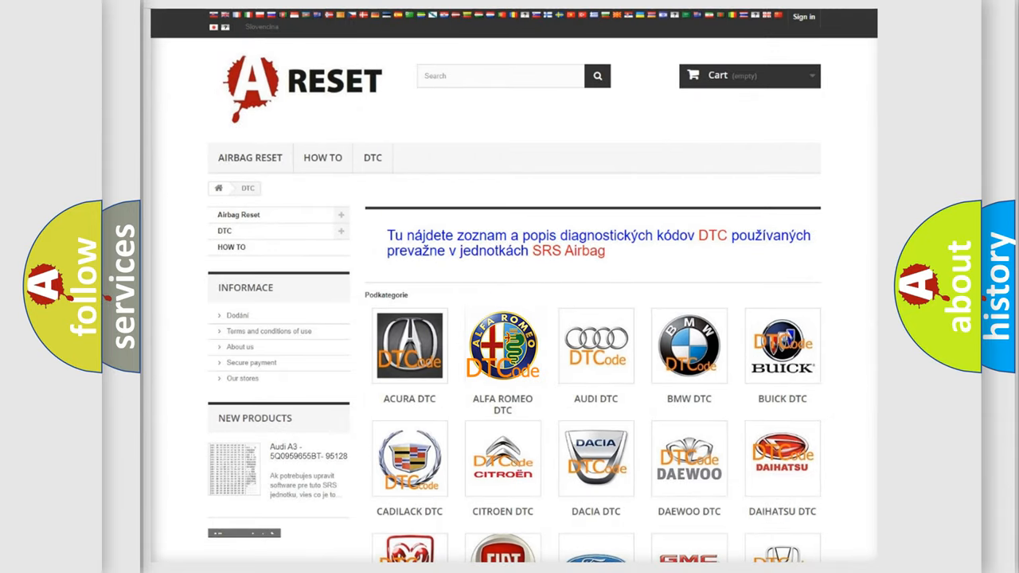
# Step: Open the ALFA ROMEO DTC category and scroll through its fault code subcategories
pyautogui.click(502, 345)
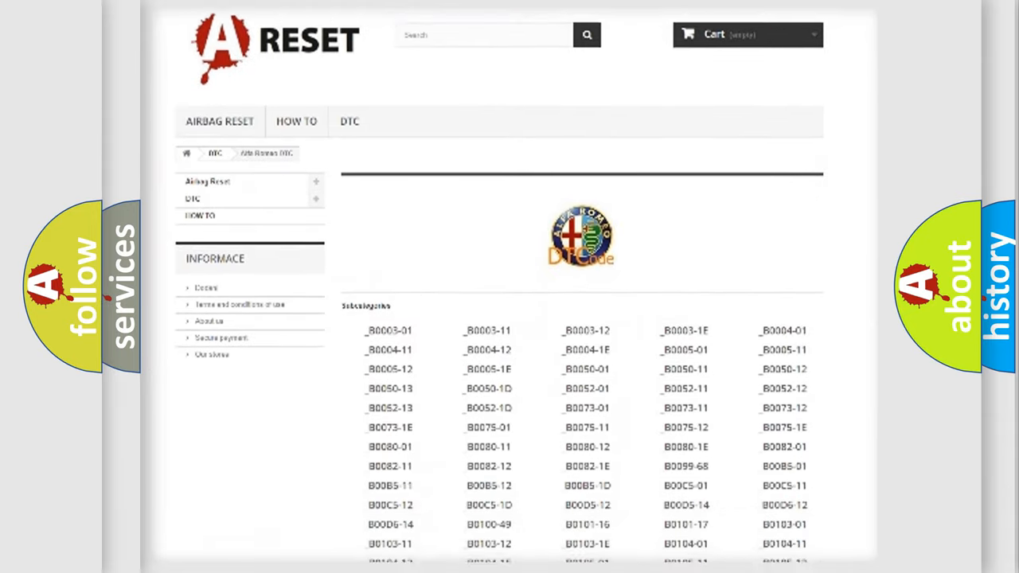
pyautogui.scroll(-3)
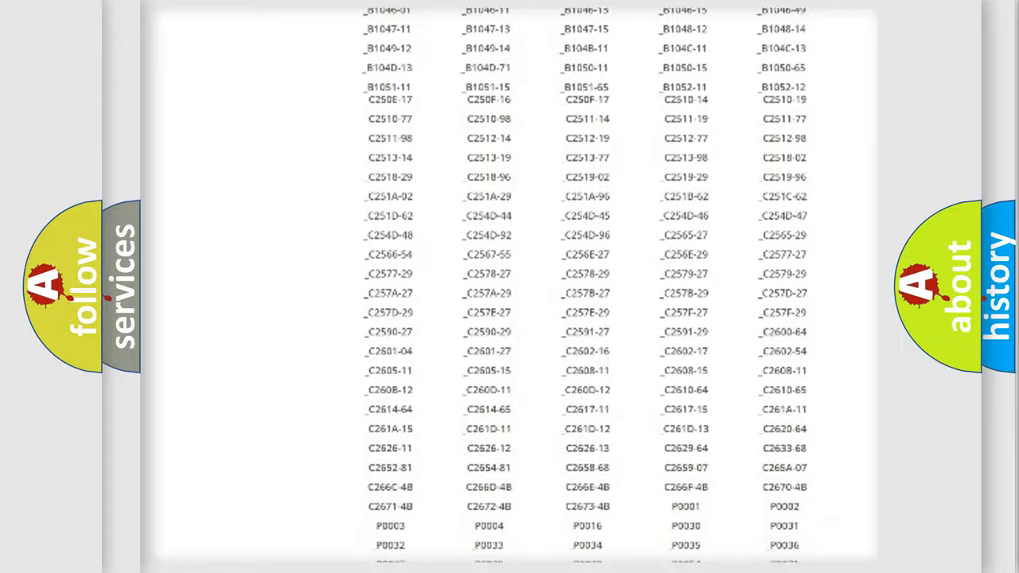
pyautogui.scroll(3)
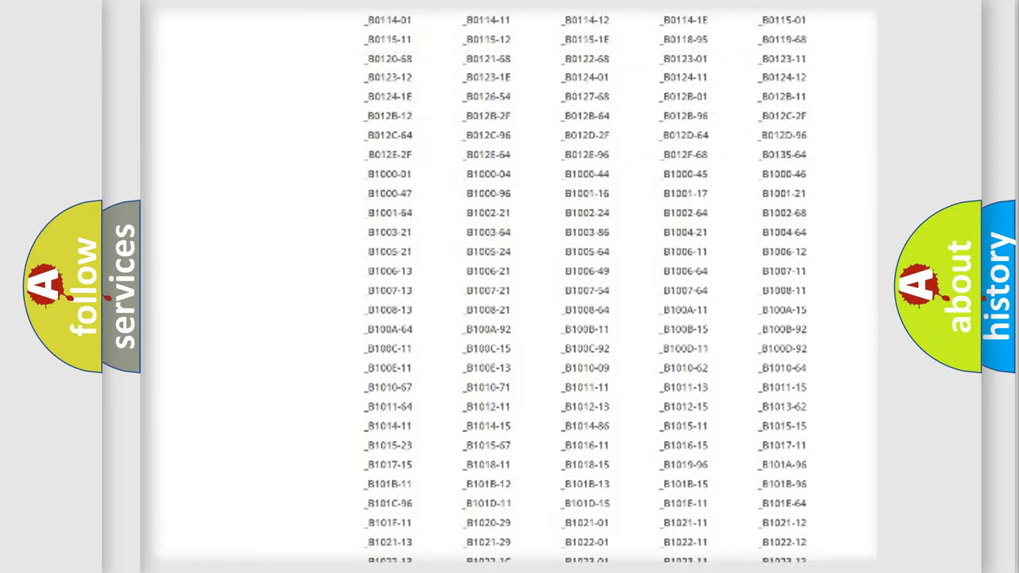
pyautogui.scroll(3)
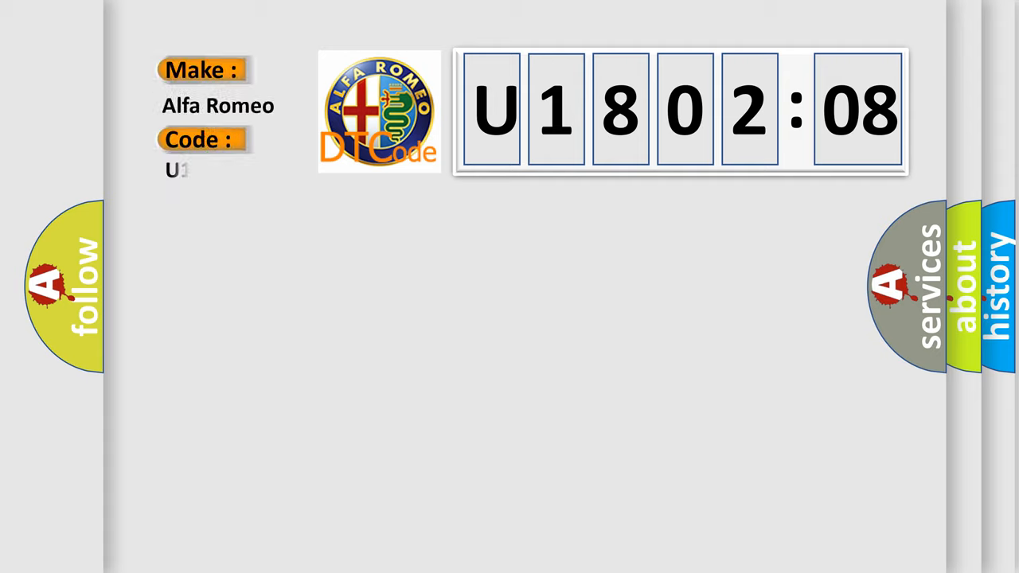
# Step: Enter 1802-08 after the U in the Code field beside the Alfa Romeo logo
pyautogui.write('1802-08')
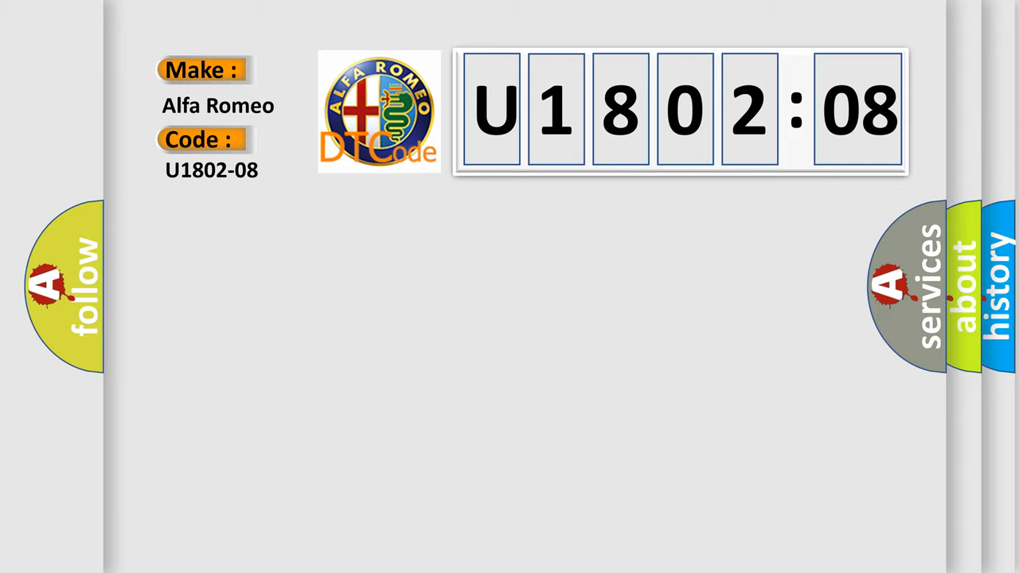